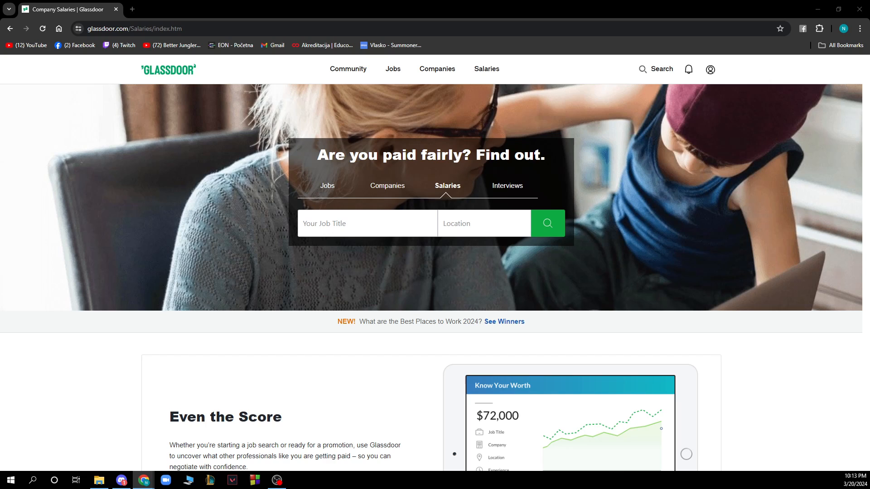
pyautogui.moveTo(333, 67)
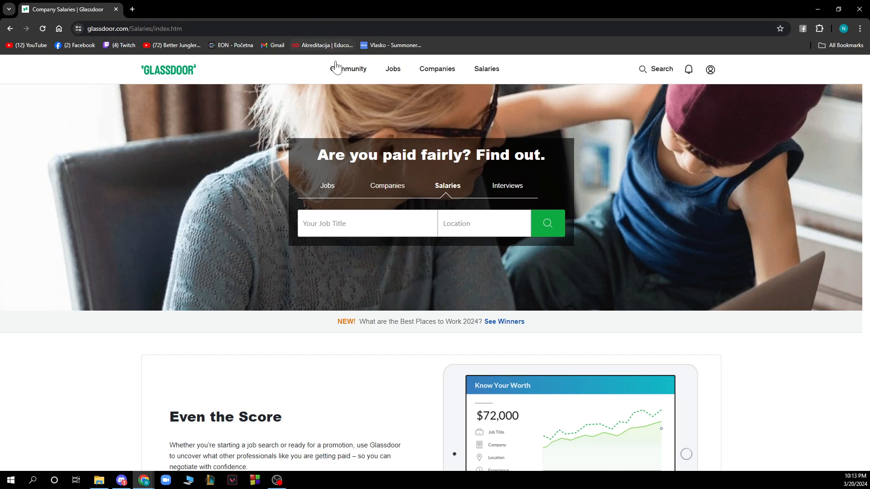
# Step: Switch to Glassdoor's Community page with the conversation feed and suggested bowls
pyautogui.click(348, 68)
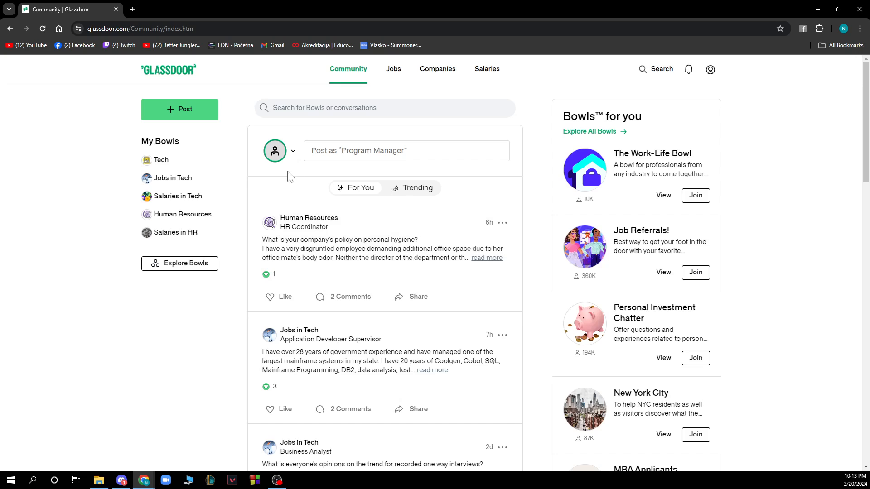
pyautogui.moveTo(432, 186)
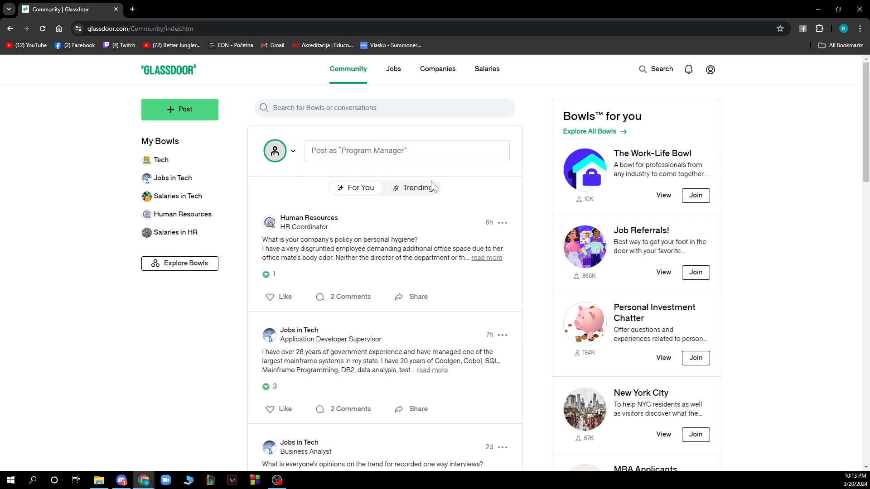
pyautogui.moveTo(399, 90)
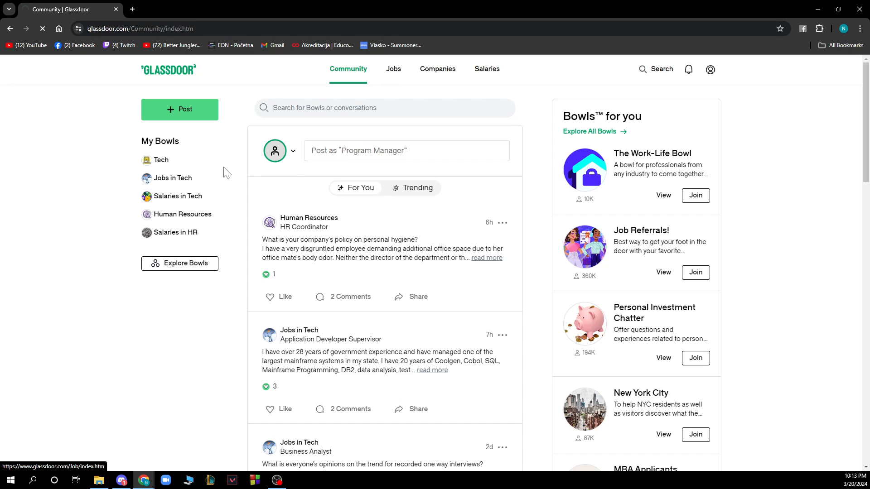
# Step: Go to the Jobs page showing recommended Project Manager listings
pyautogui.click(393, 69)
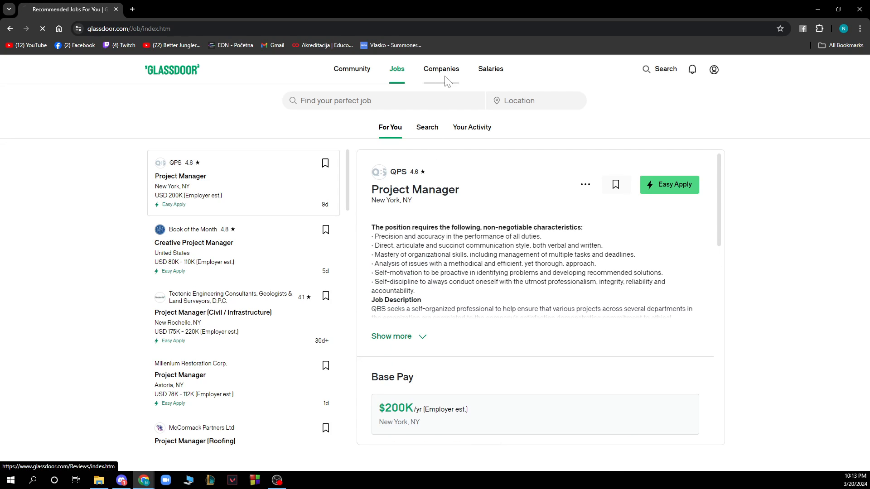
# Step: Open the Companies page filtered by 3.5+ rating, Belgrade and Program Manager
pyautogui.click(441, 69)
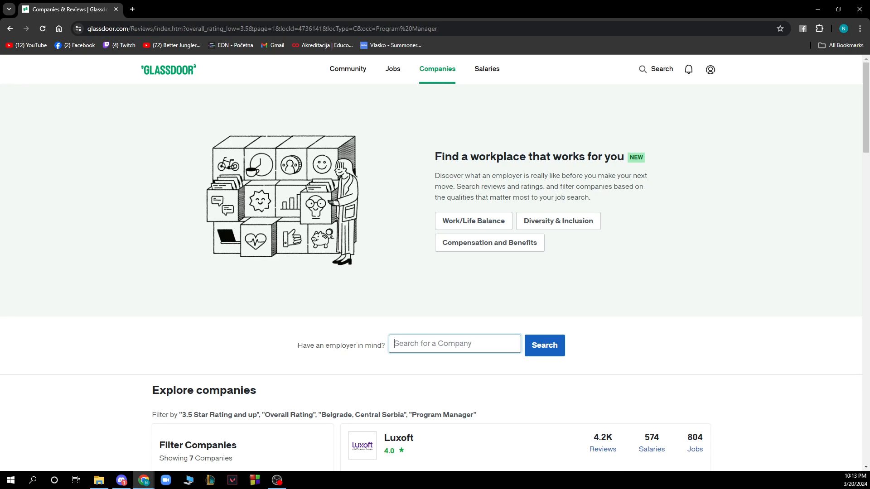
# Step: Start loading the Salaries section from the Companies listing
pyautogui.click(487, 69)
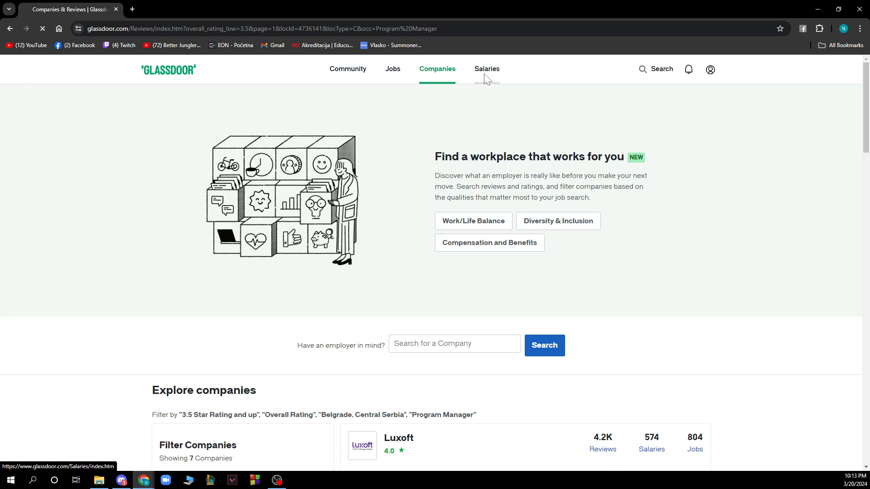
# Step: Load the Salaries page with its job title and location salary search
pyautogui.click(486, 69)
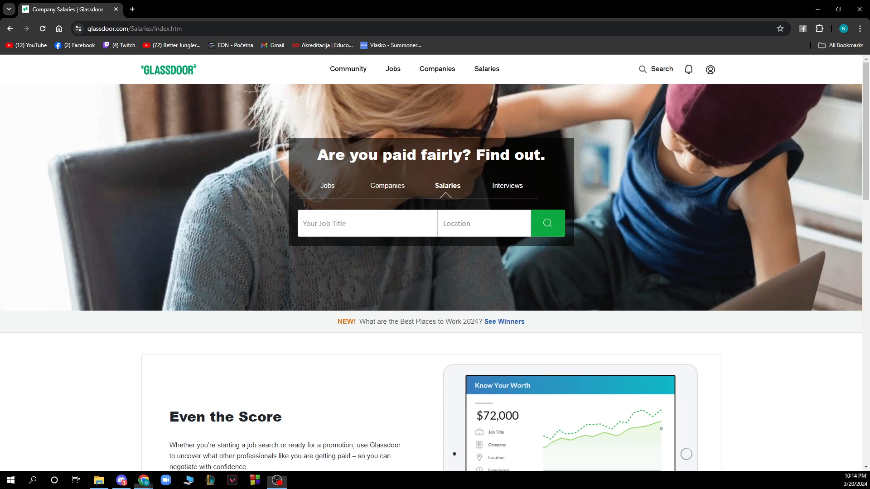
pyautogui.moveTo(479, 6)
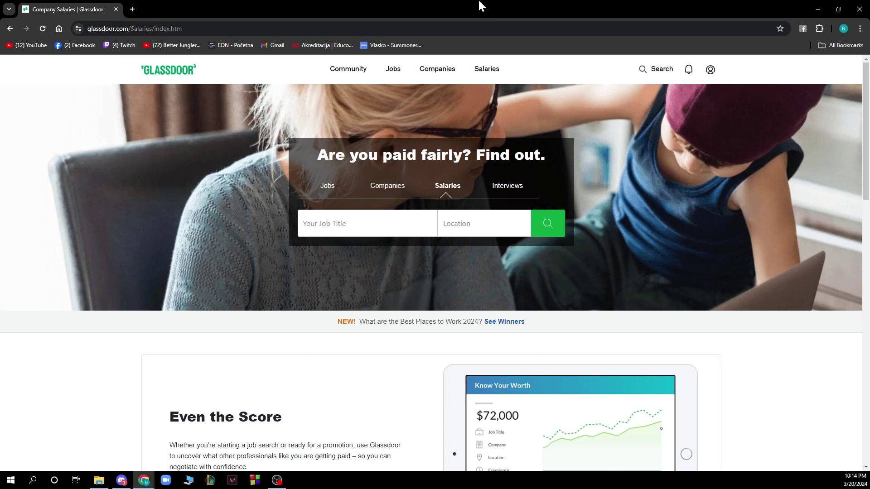
# Step: Open the profile dropdown listing Profile, Job Activity, Contributions, Settings, Help Center, Sign Out
pyautogui.click(711, 69)
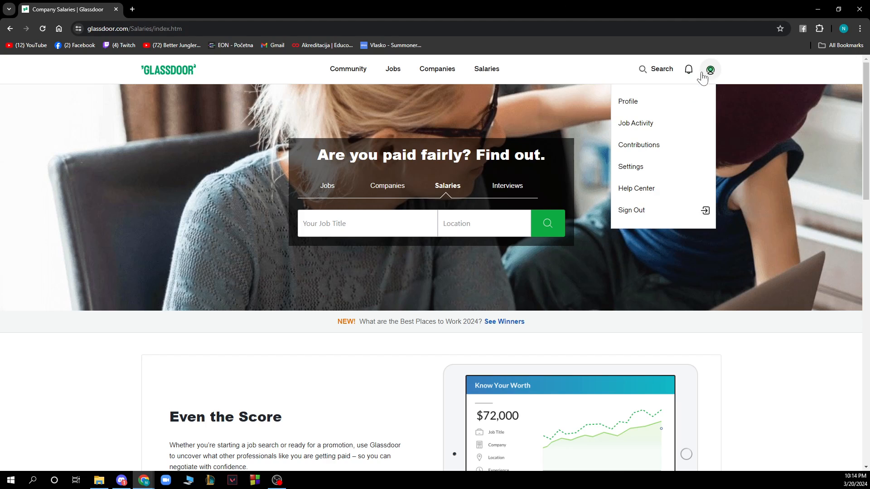
pyautogui.moveTo(643, 123)
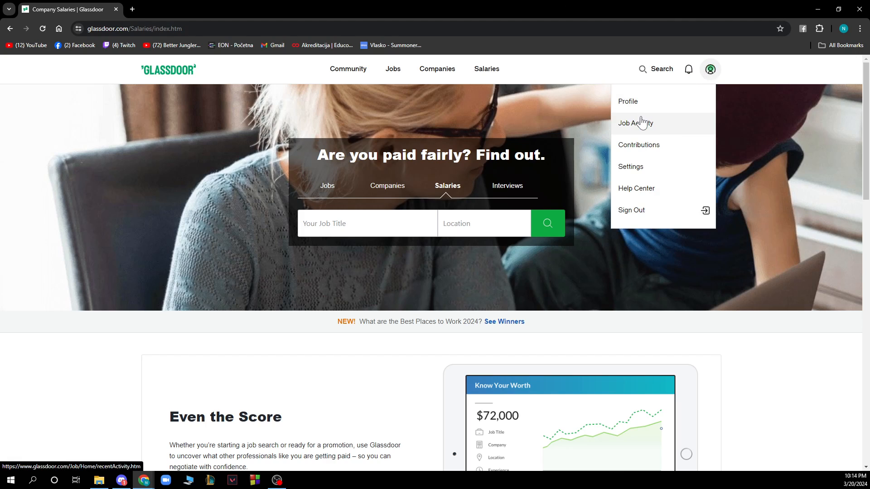
pyautogui.moveTo(649, 179)
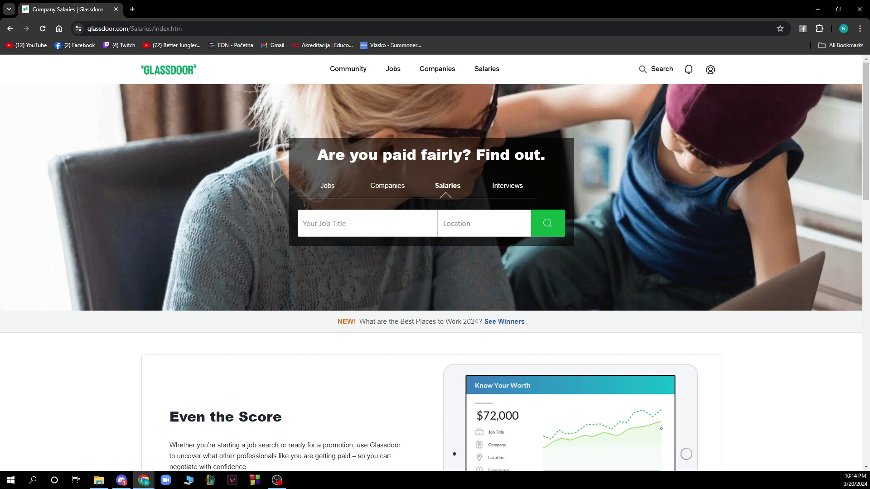
pyautogui.moveTo(339, 7)
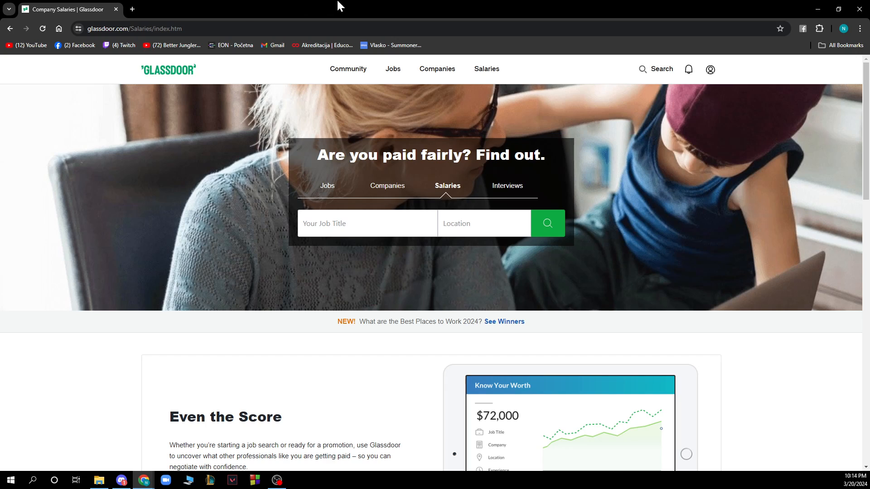